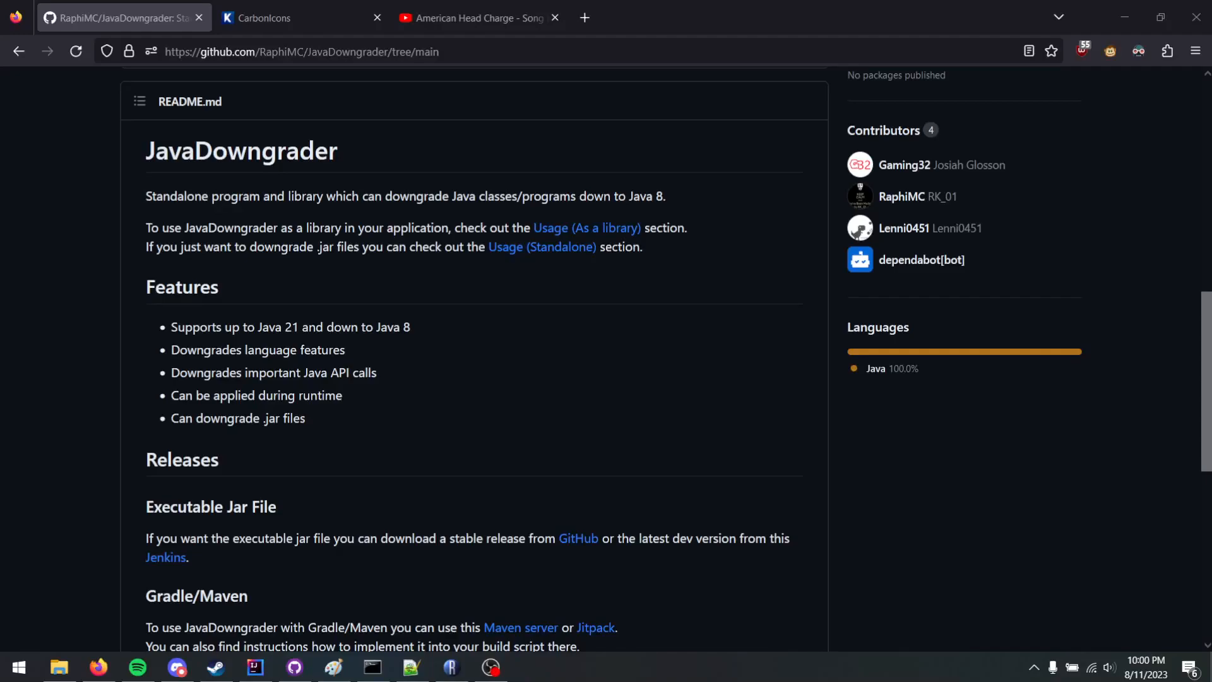
mouse_move(846, 628)
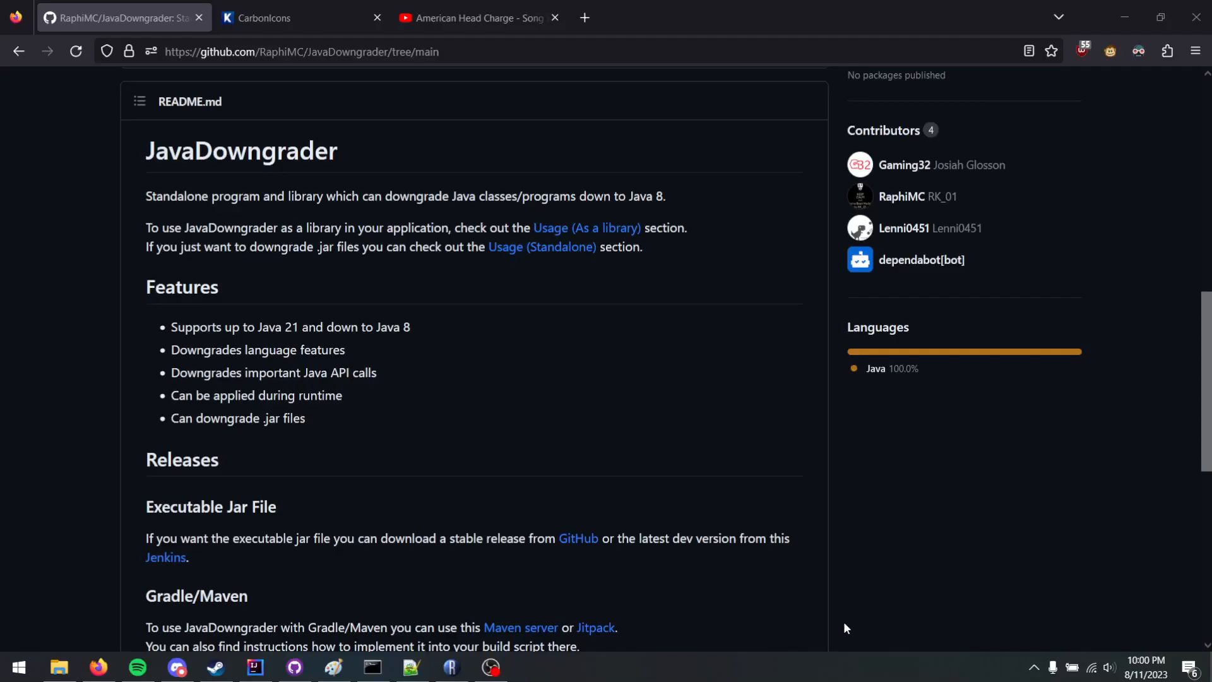
mouse_move(430, 389)
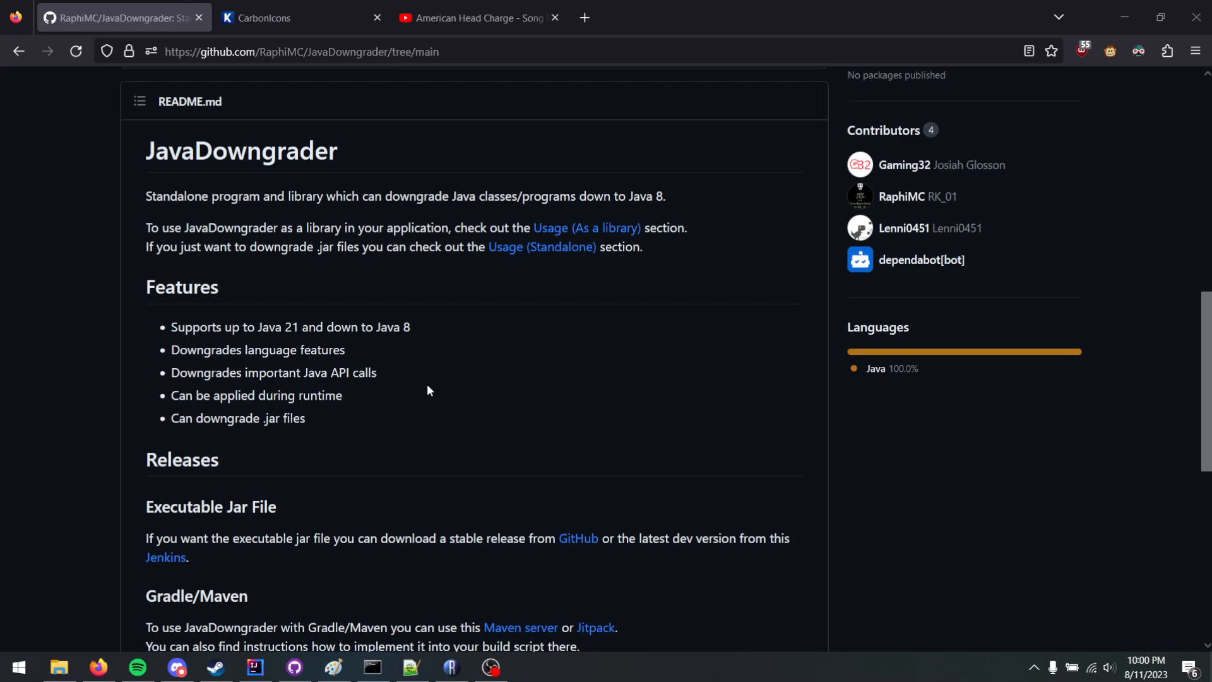
mouse_move(1180, 311)
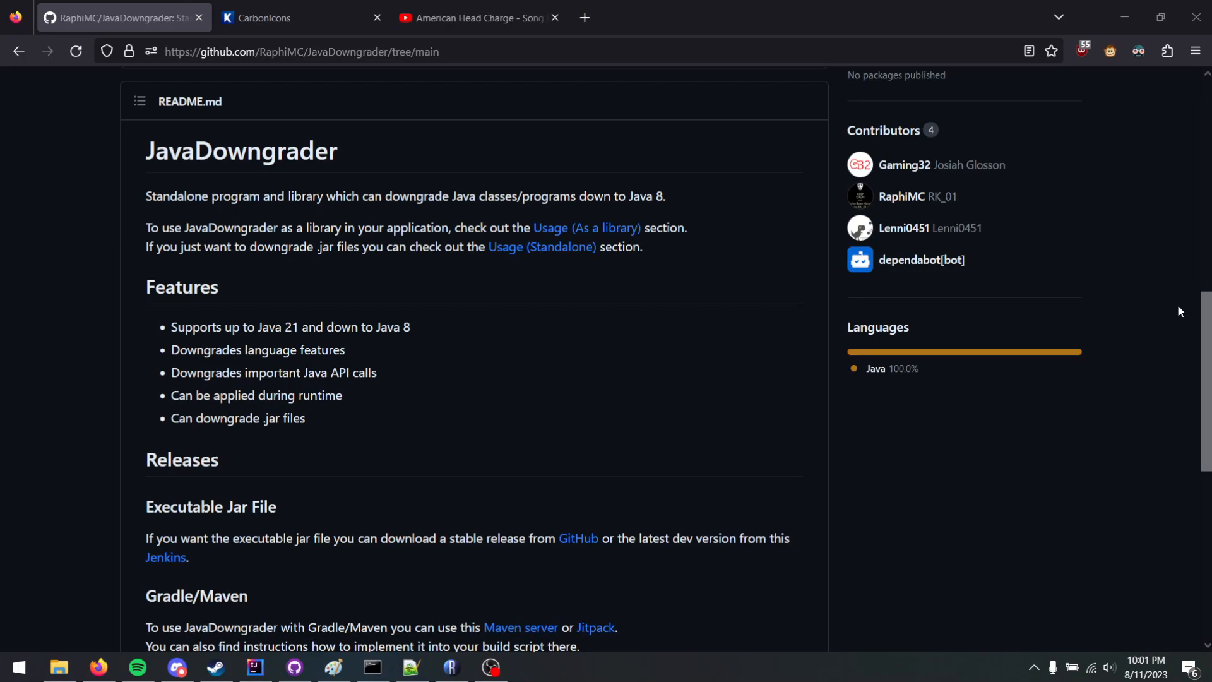
mouse_move(1004, 240)
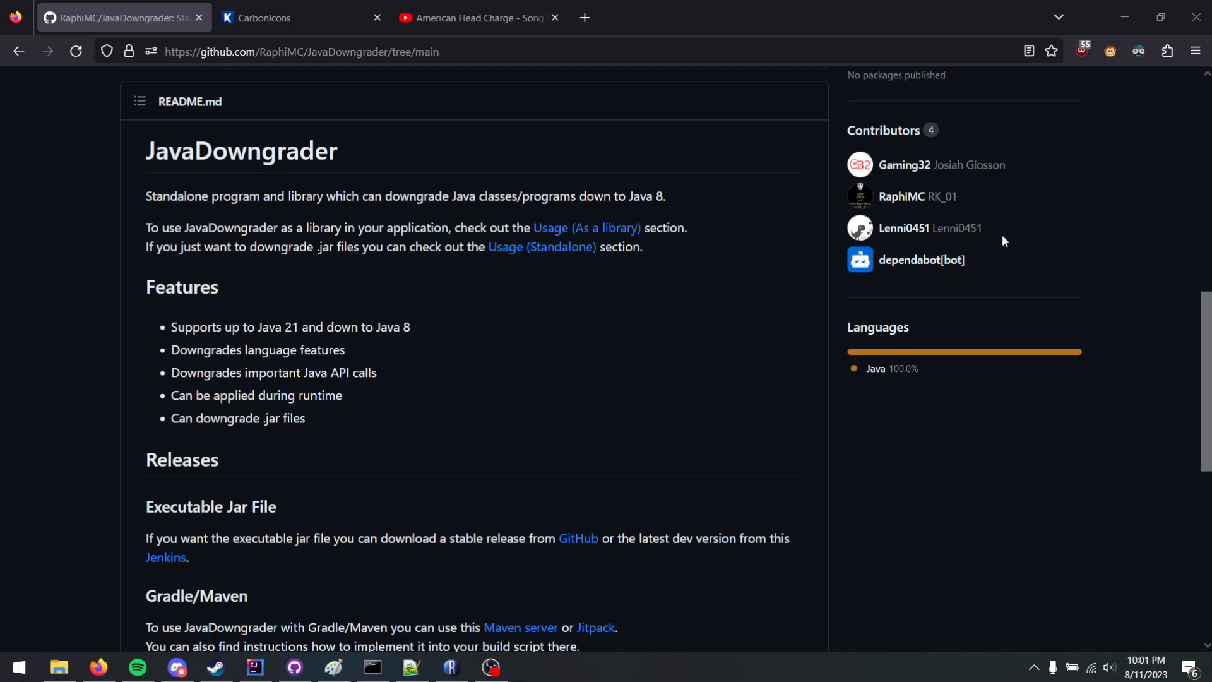
mouse_move(917, 295)
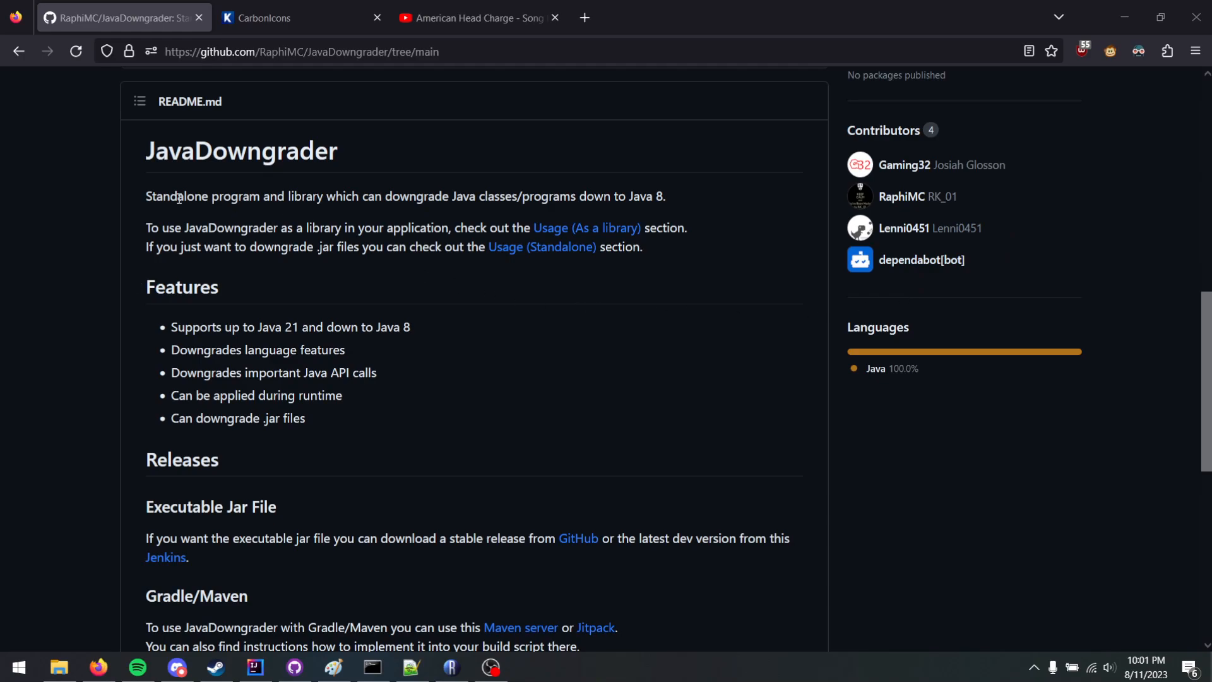
Step: Bring the Recaf window with BasicInfoImporter back to the front
left_click(451, 667)
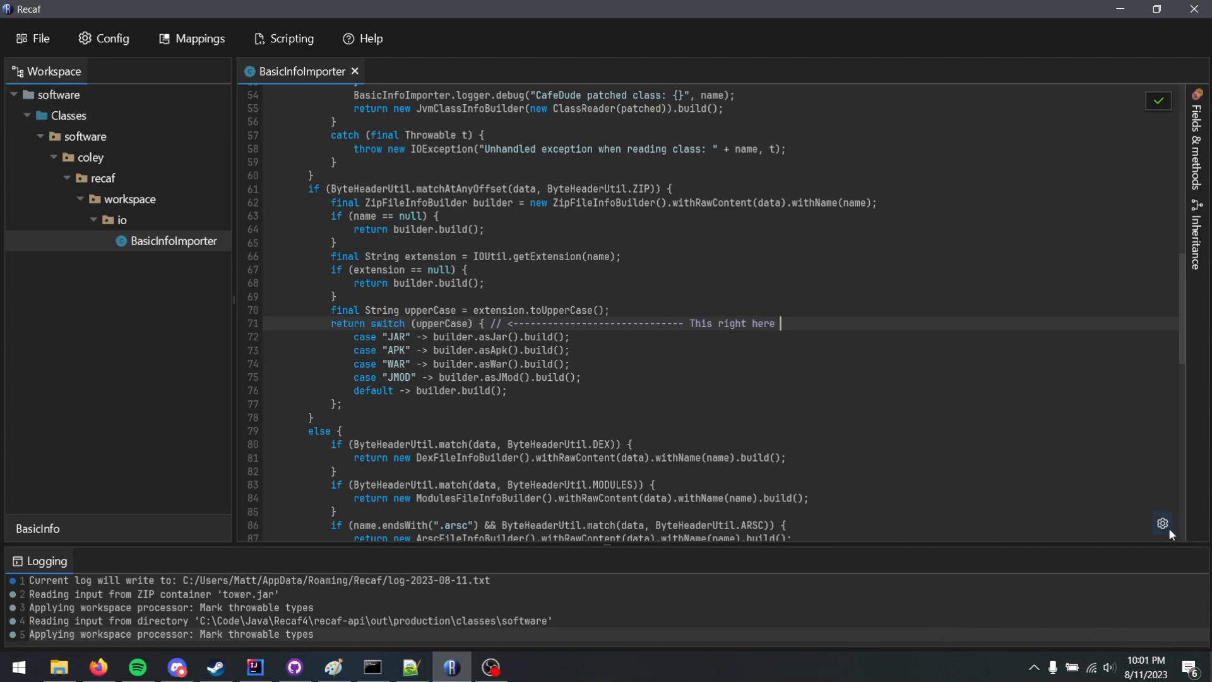
mouse_move(1157, 521)
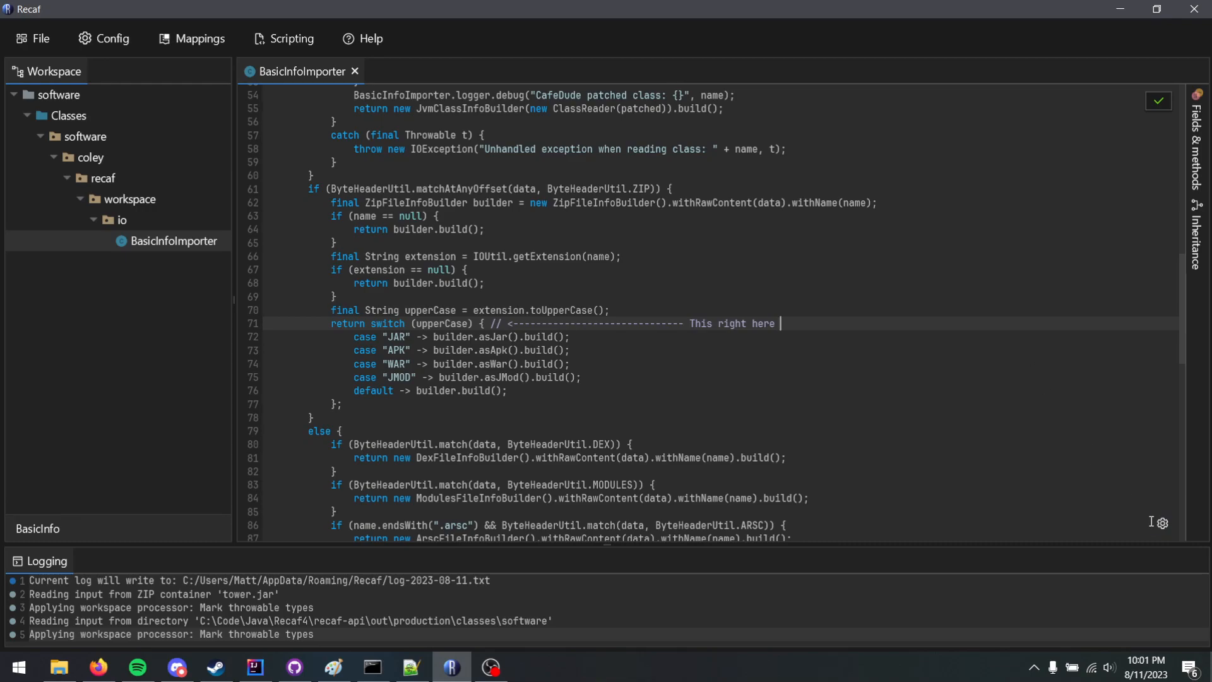
Step: Set the downsample target version to 8 in the compilation settings, glancing at the readme
left_click(1162, 523)
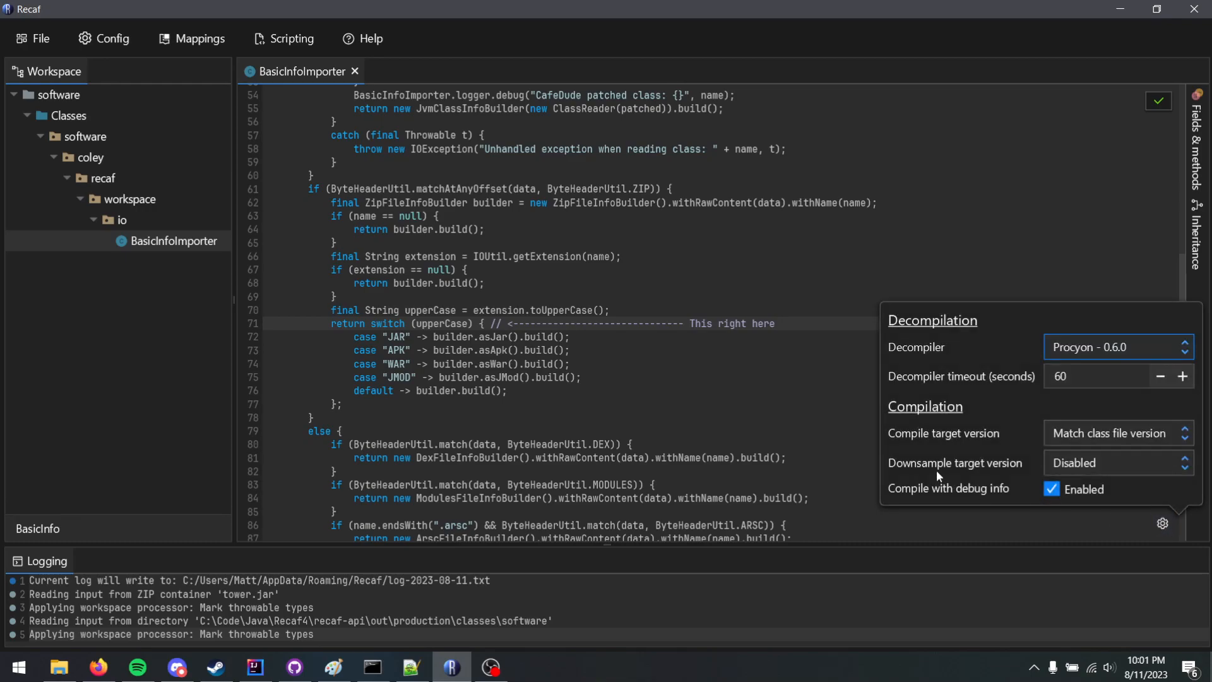
mouse_move(1160, 428)
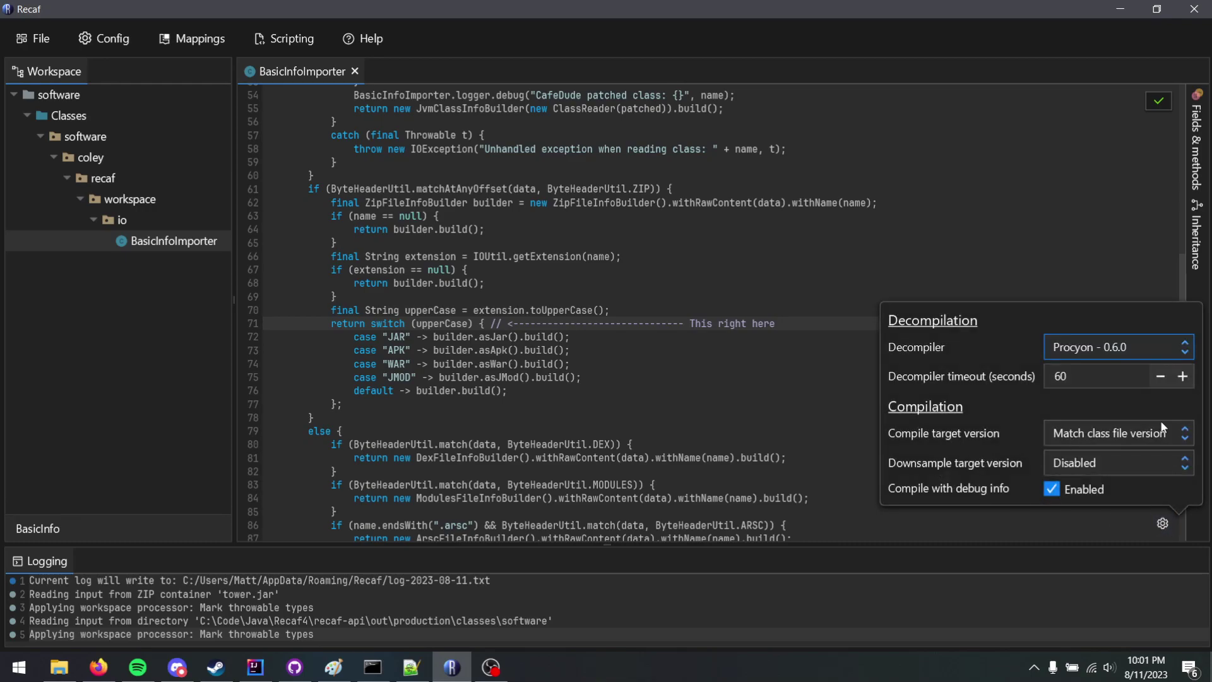
mouse_move(1152, 430)
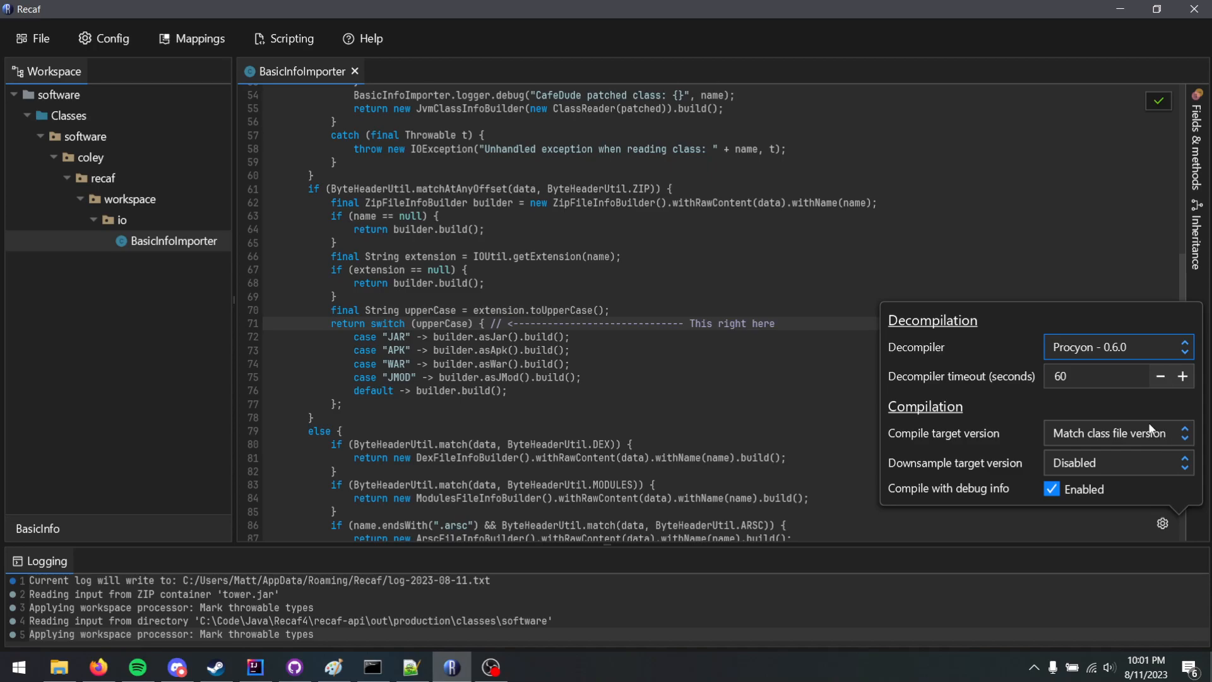
mouse_move(1079, 471)
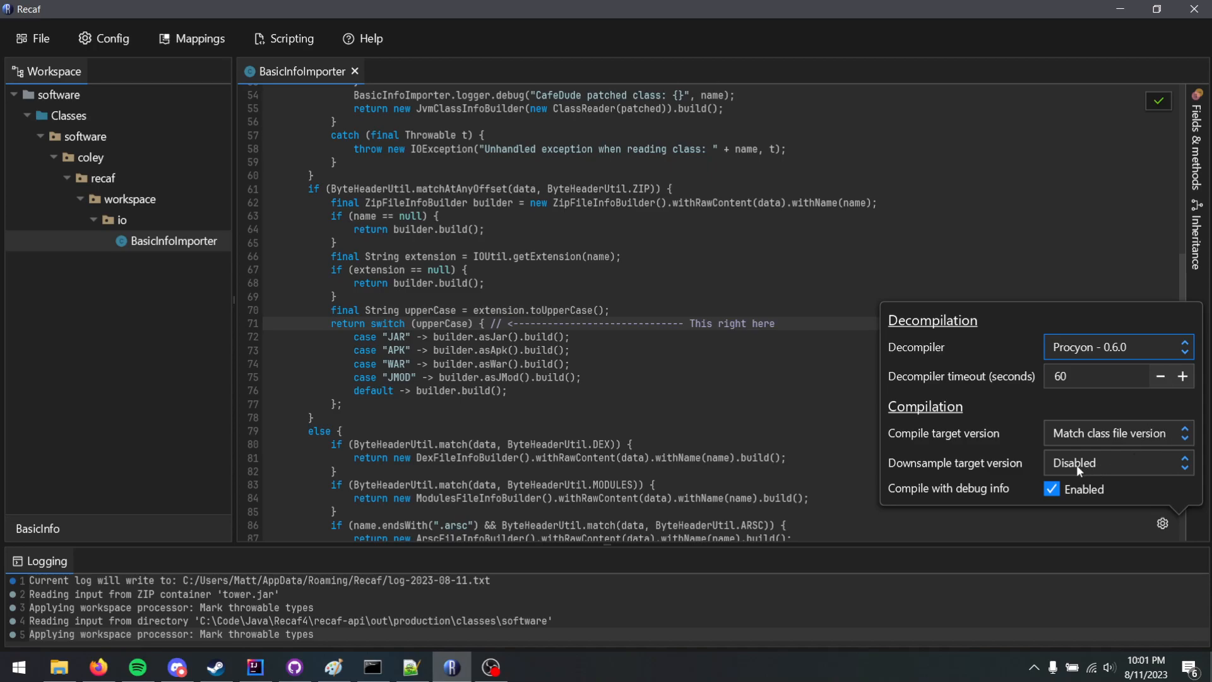
mouse_move(1078, 452)
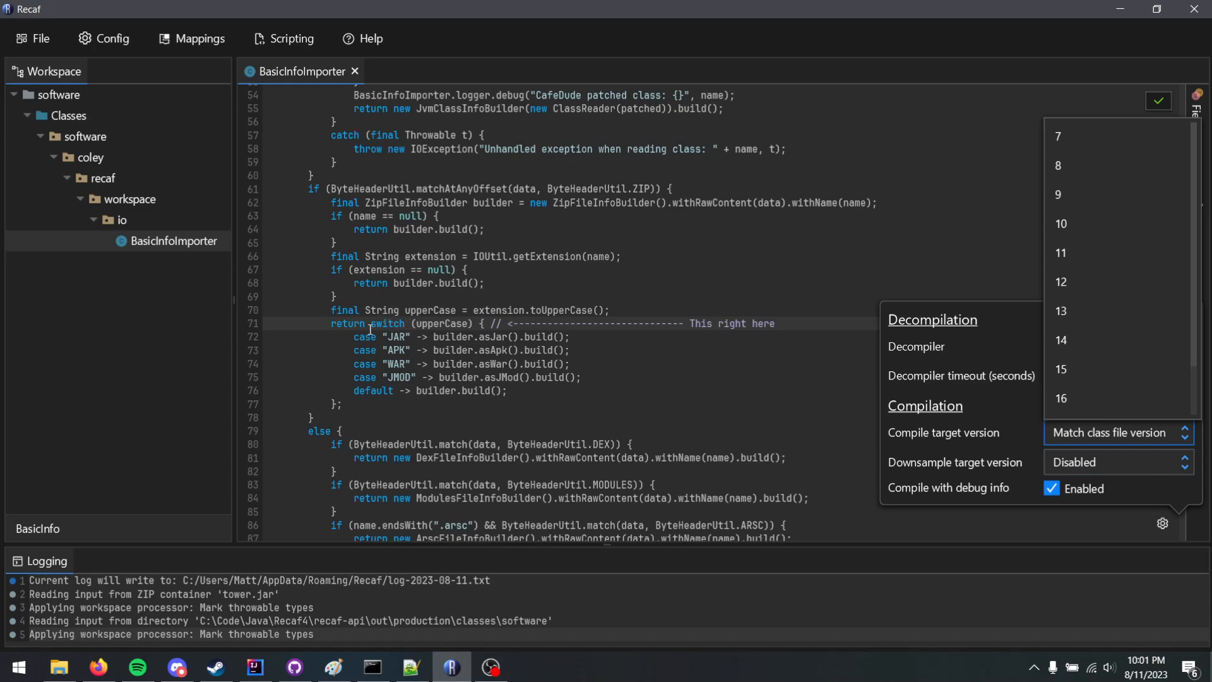
mouse_move(973, 440)
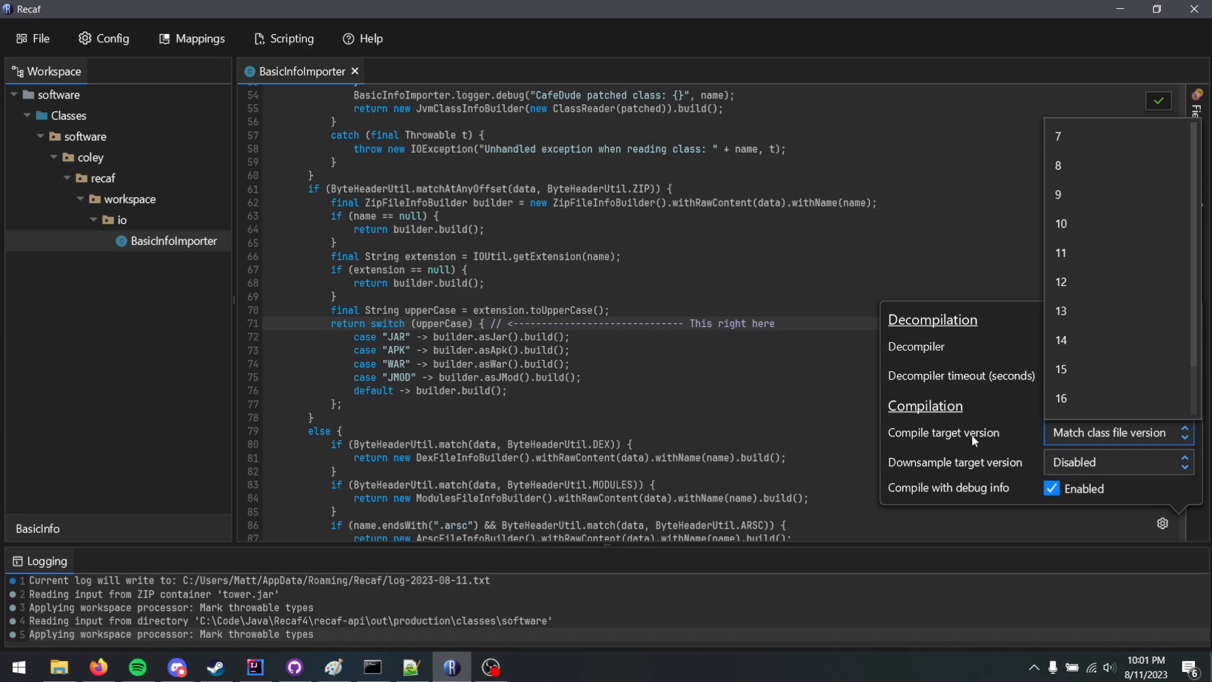
mouse_move(1136, 440)
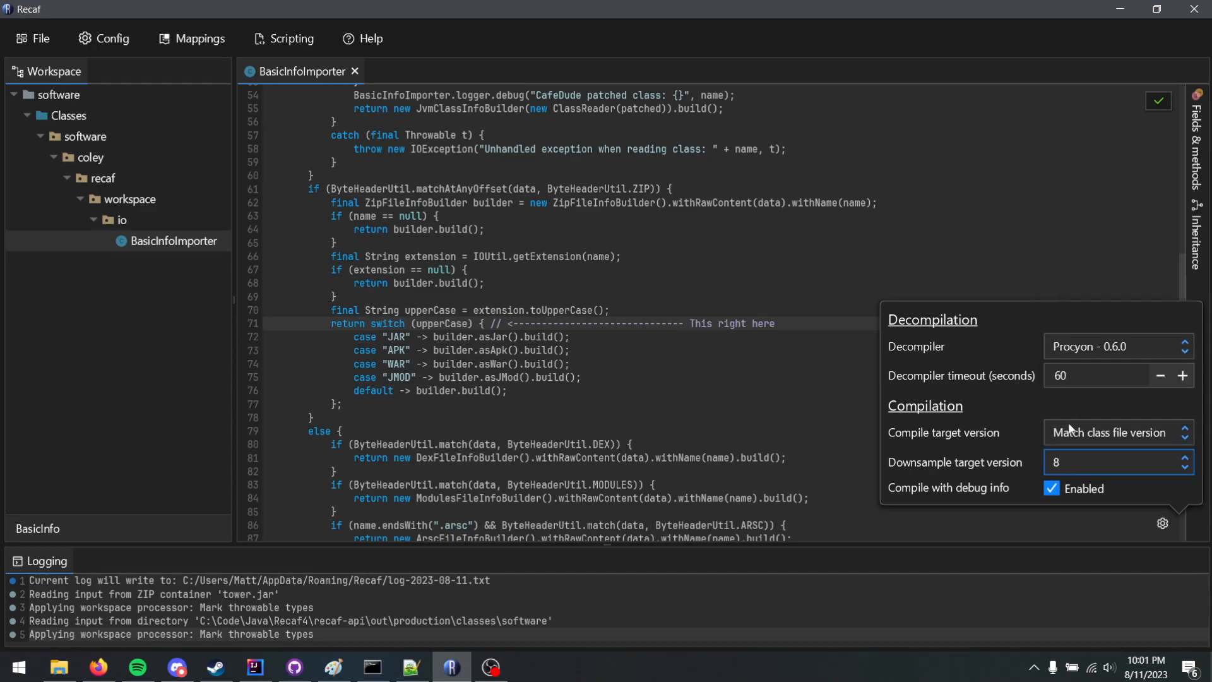
mouse_move(1067, 471)
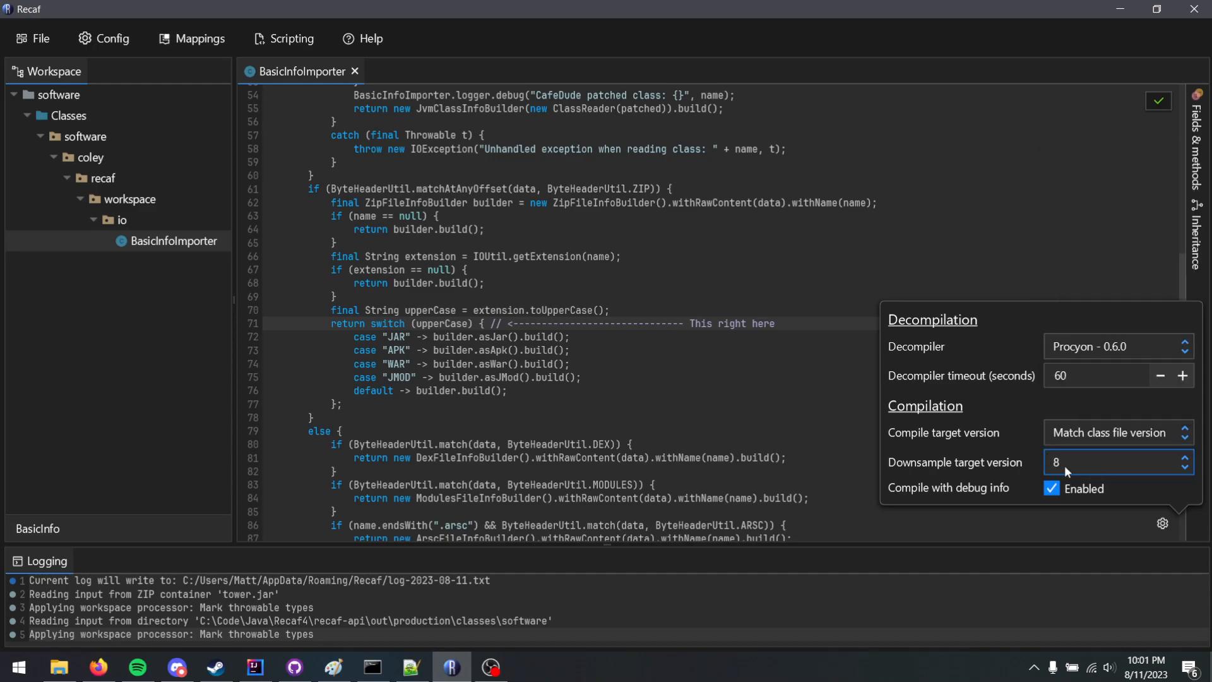
mouse_move(711, 442)
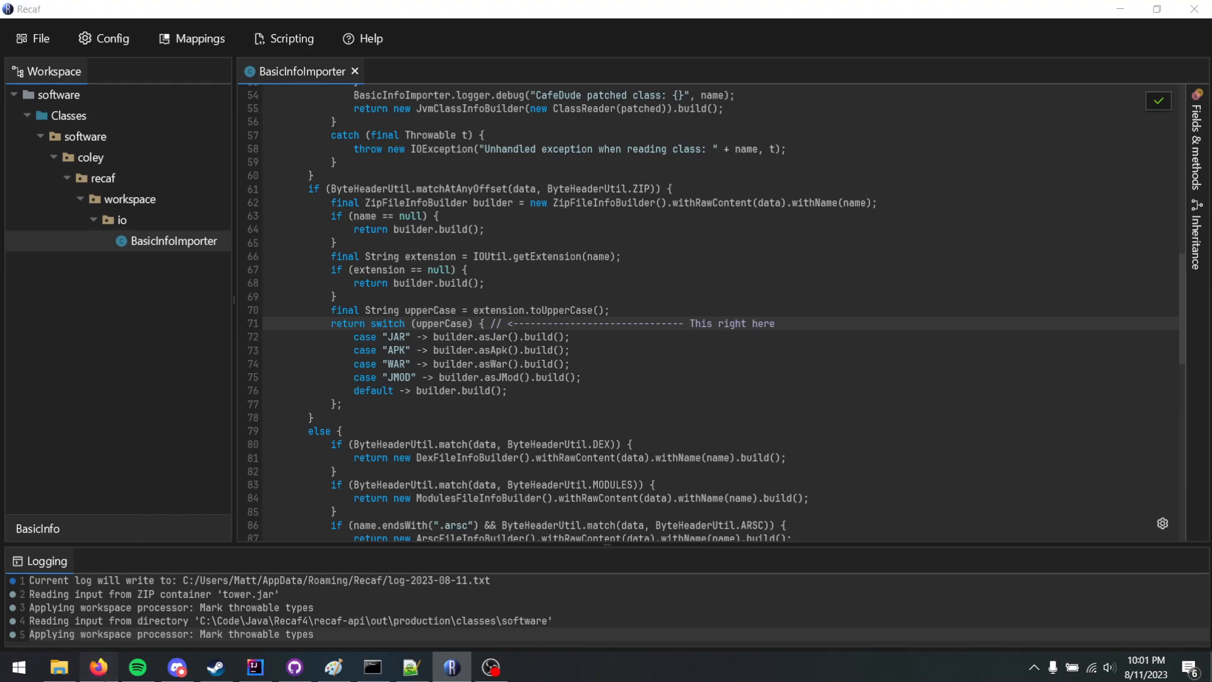
left_click(97, 667)
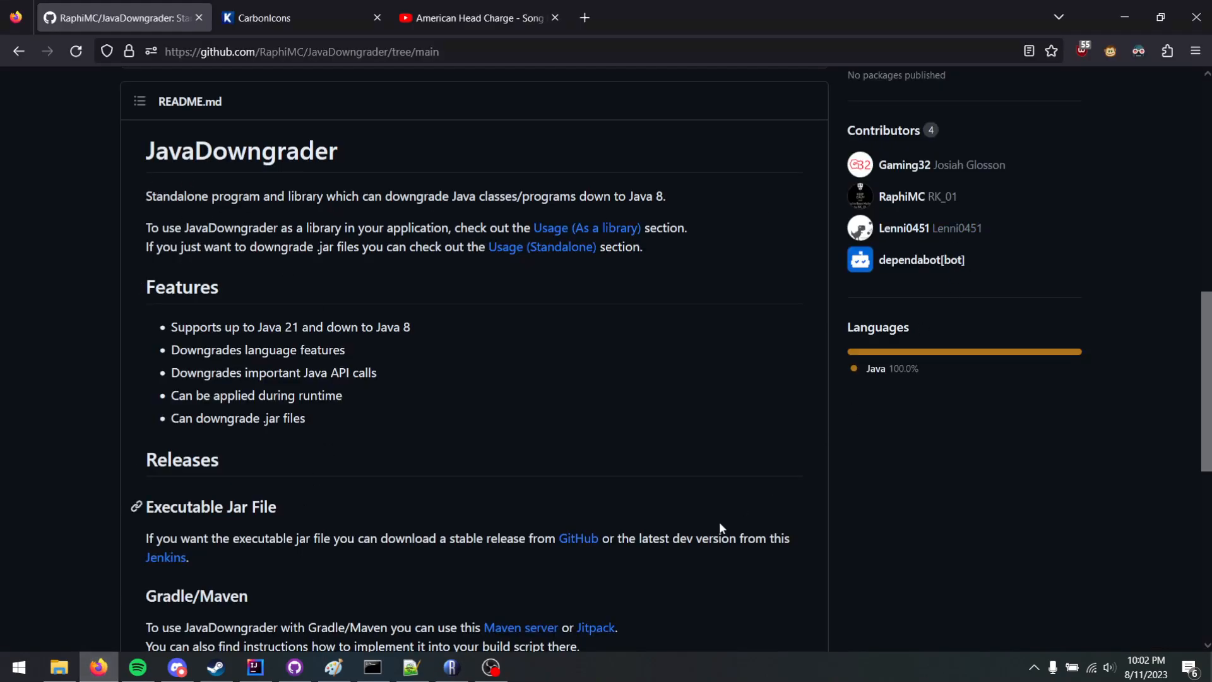
left_click(450, 666)
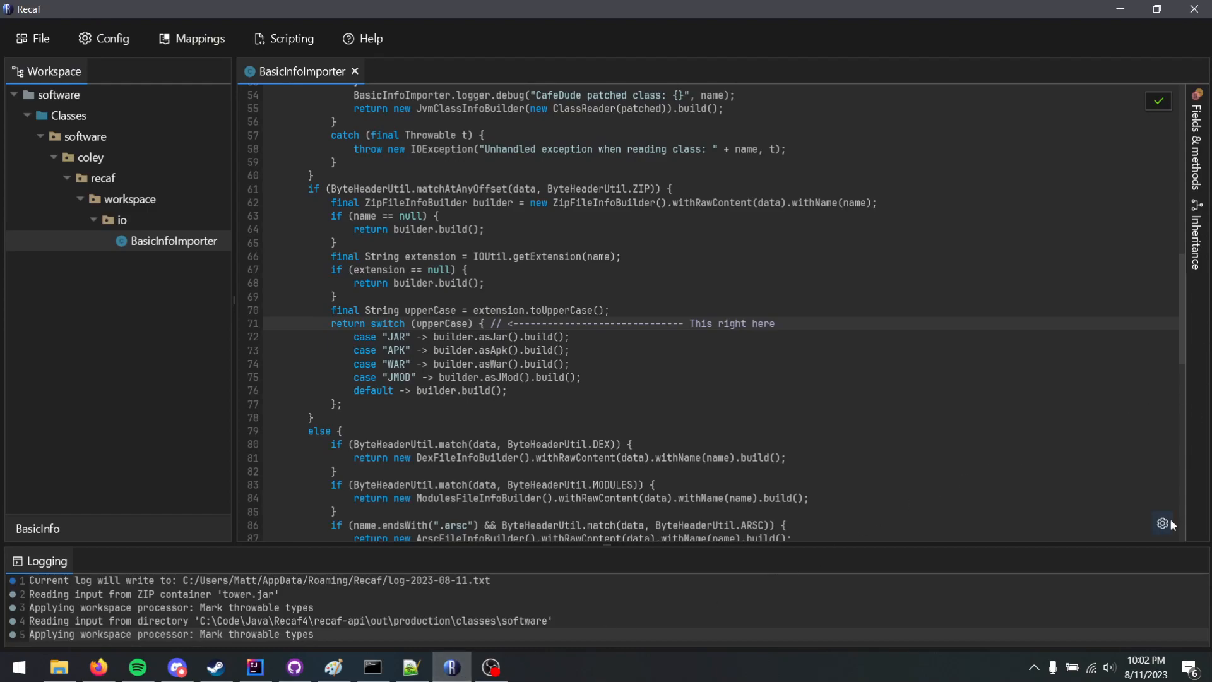
left_click(1164, 523)
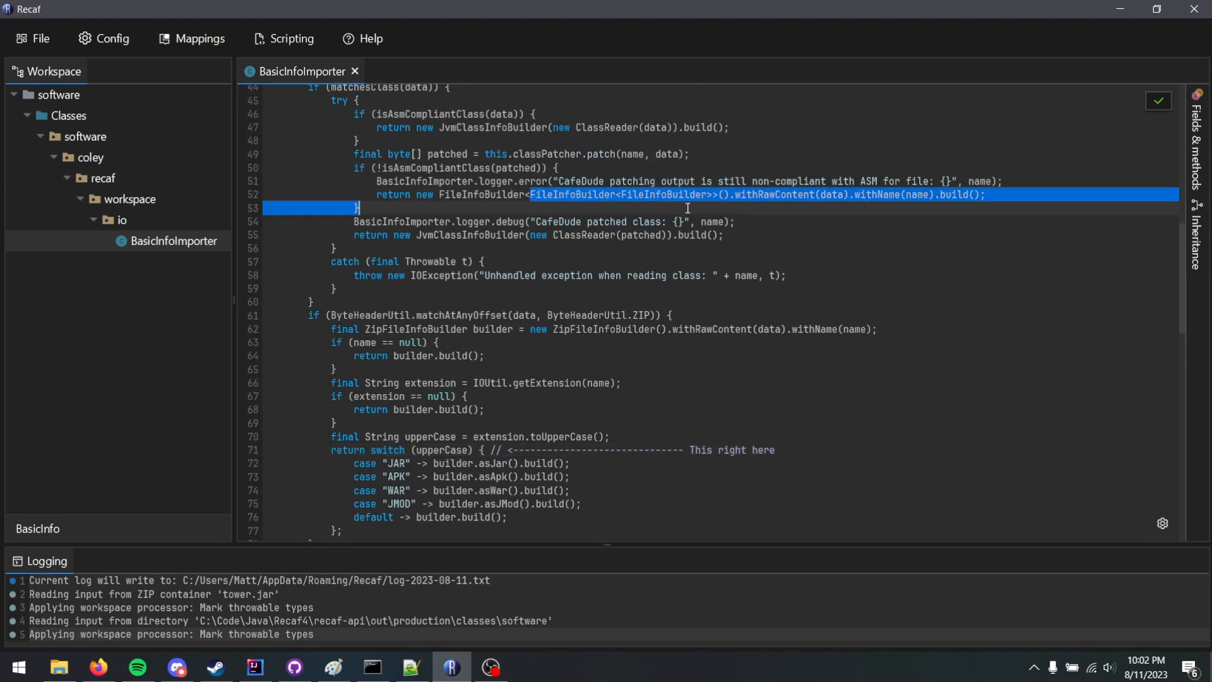
scroll("down", 3)
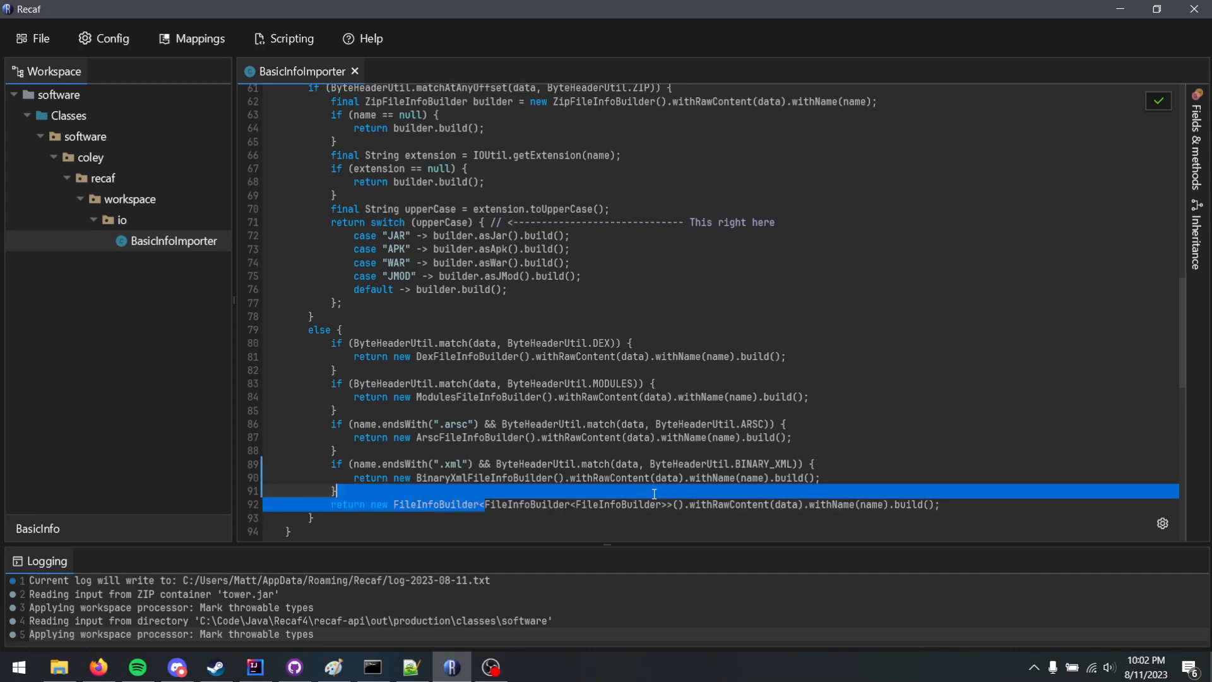
scroll("up", 3)
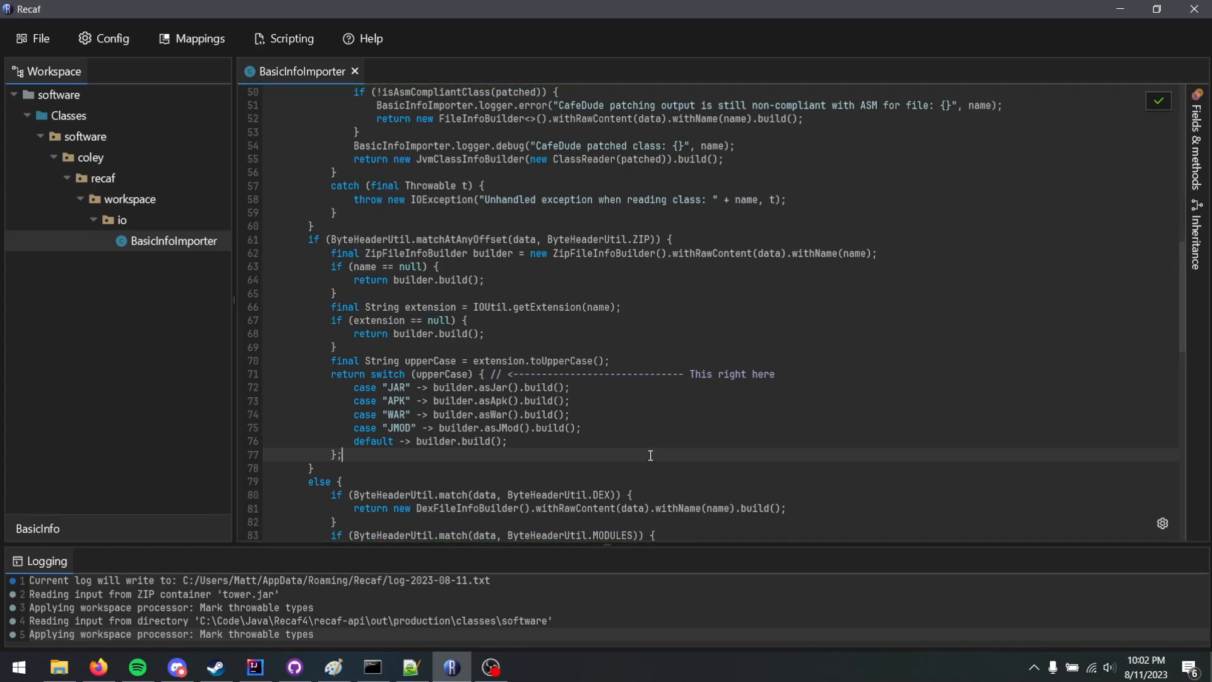
mouse_move(477, 392)
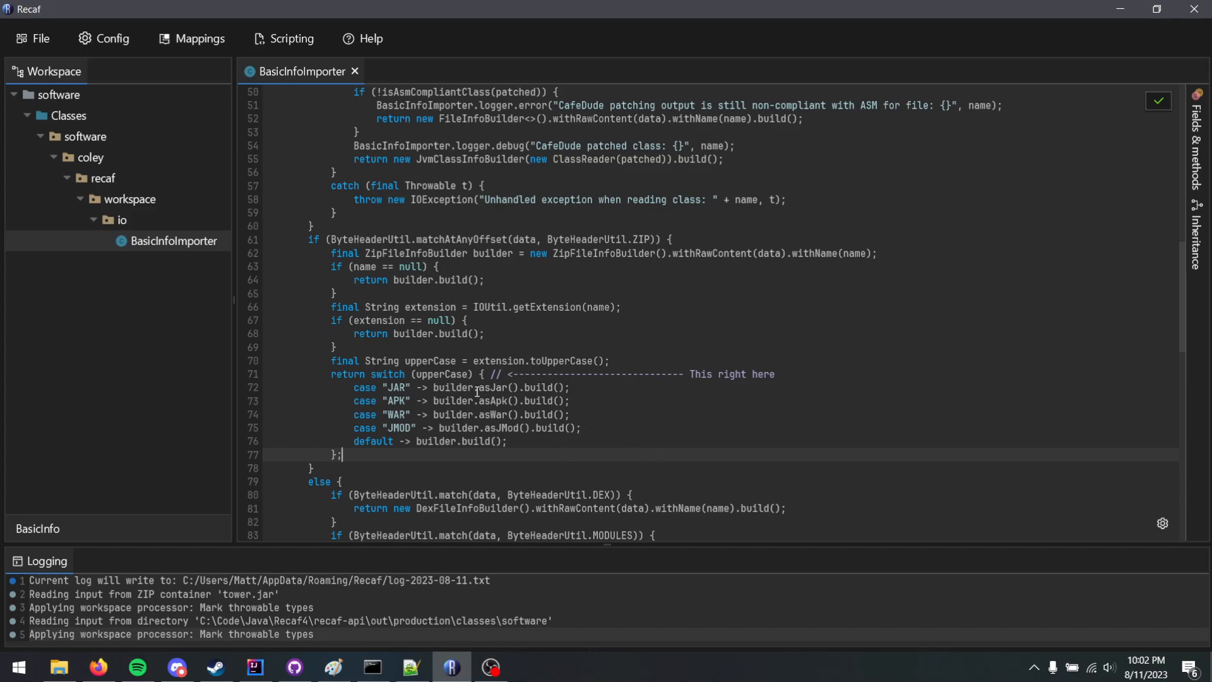
mouse_move(752, 400)
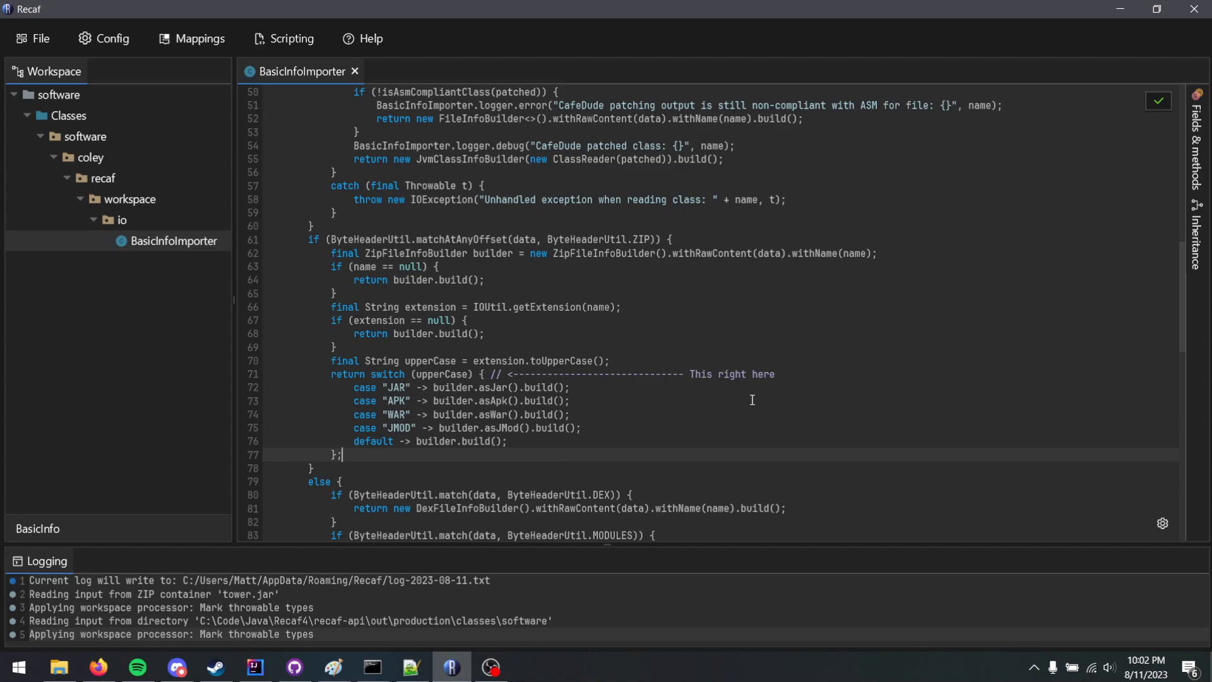
mouse_move(304, 91)
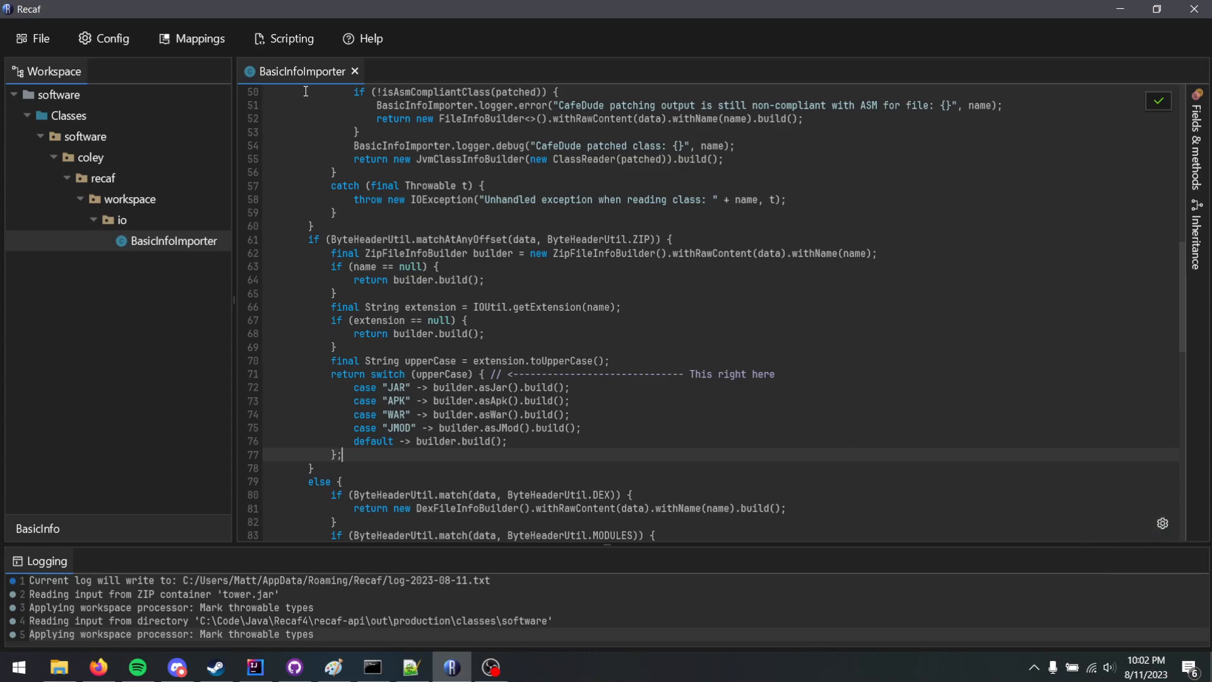
Step: Reopen the decompiler/compilation settings popup for BasicInfoImporter
left_click(173, 240)
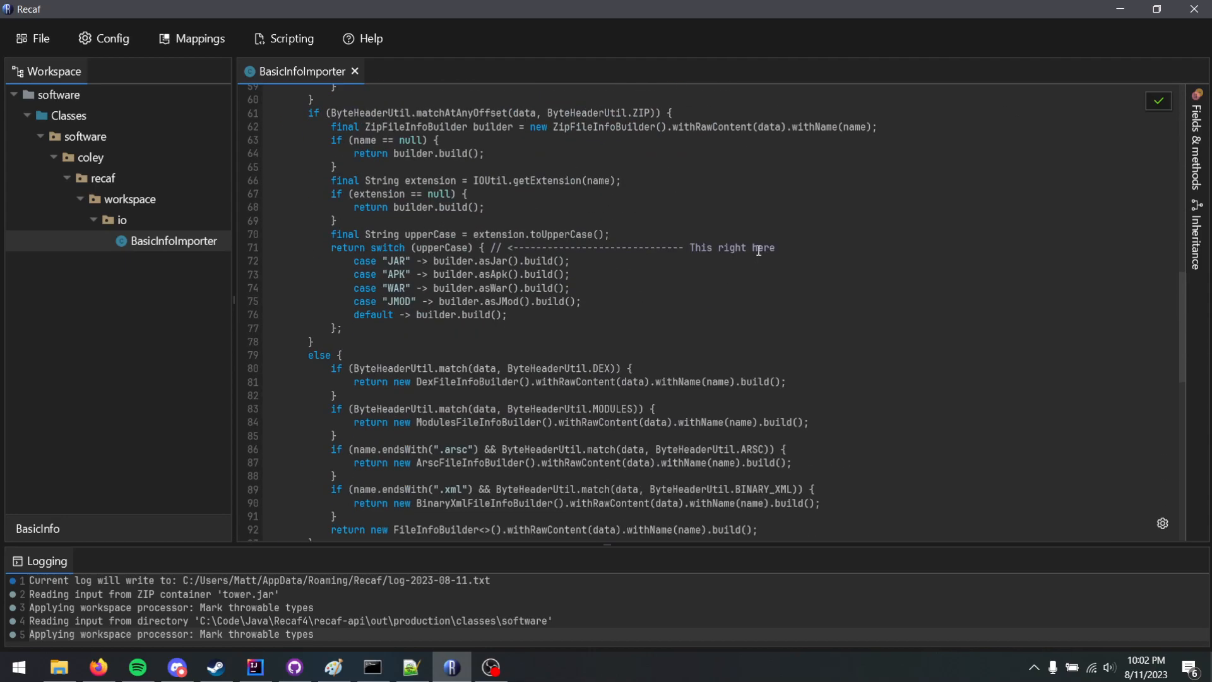
mouse_move(664, 311)
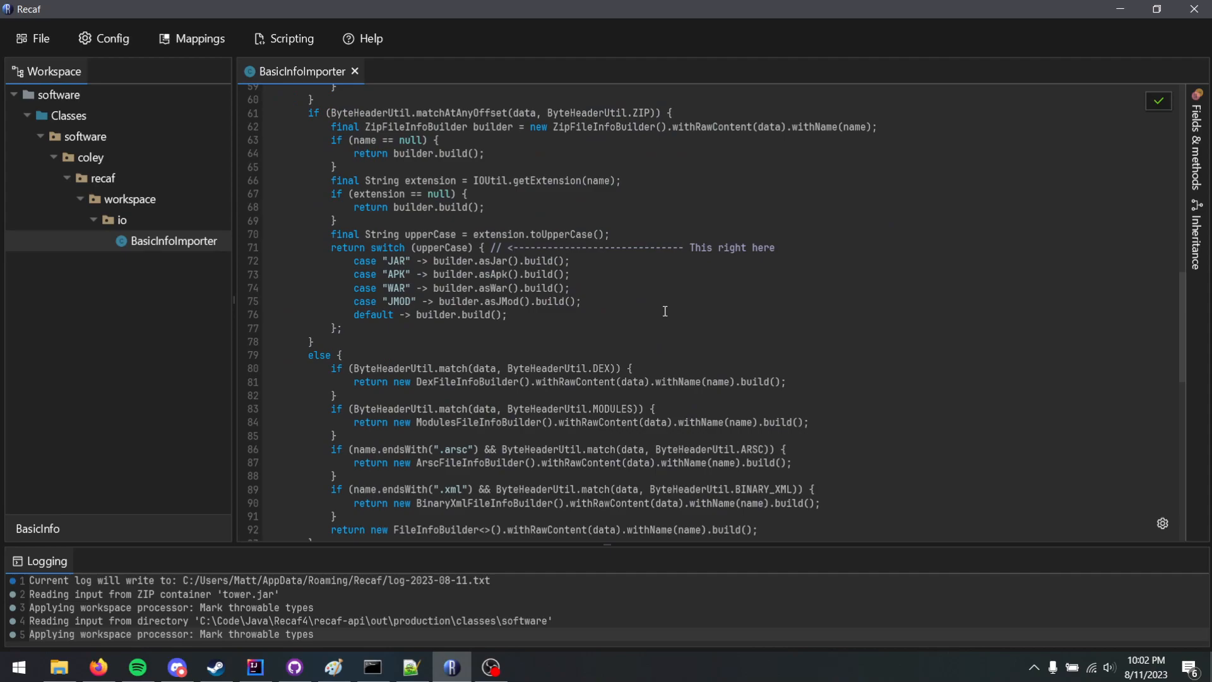
mouse_move(679, 340)
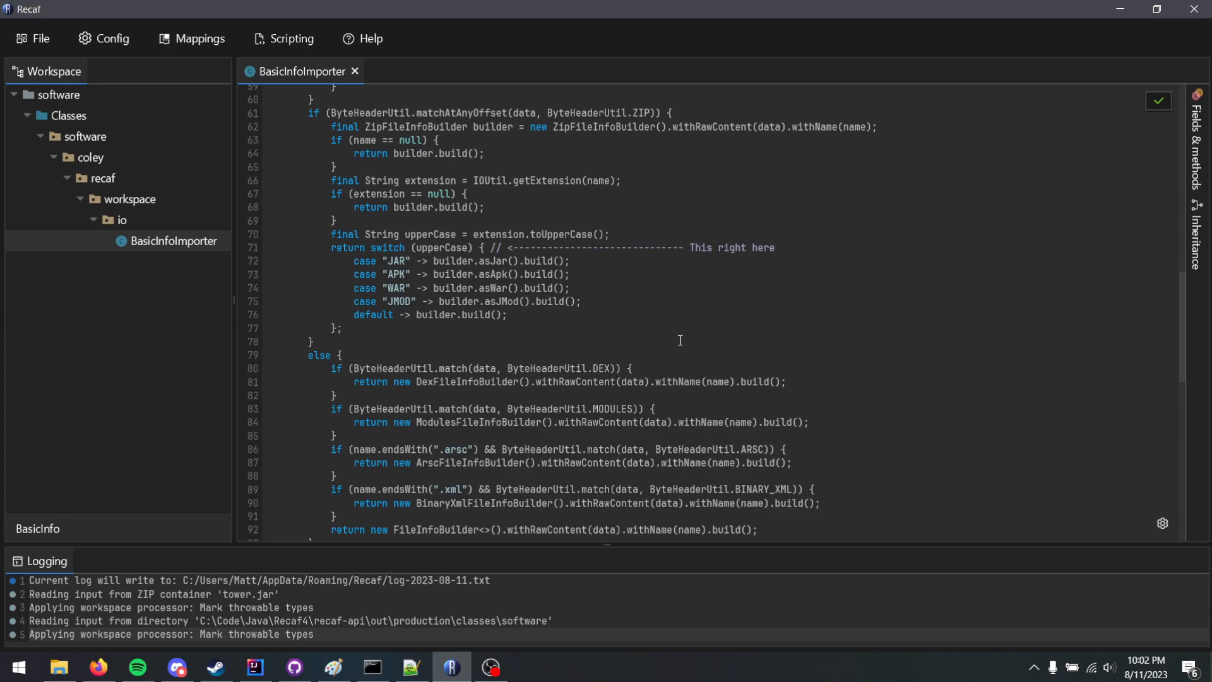
left_click(1162, 523)
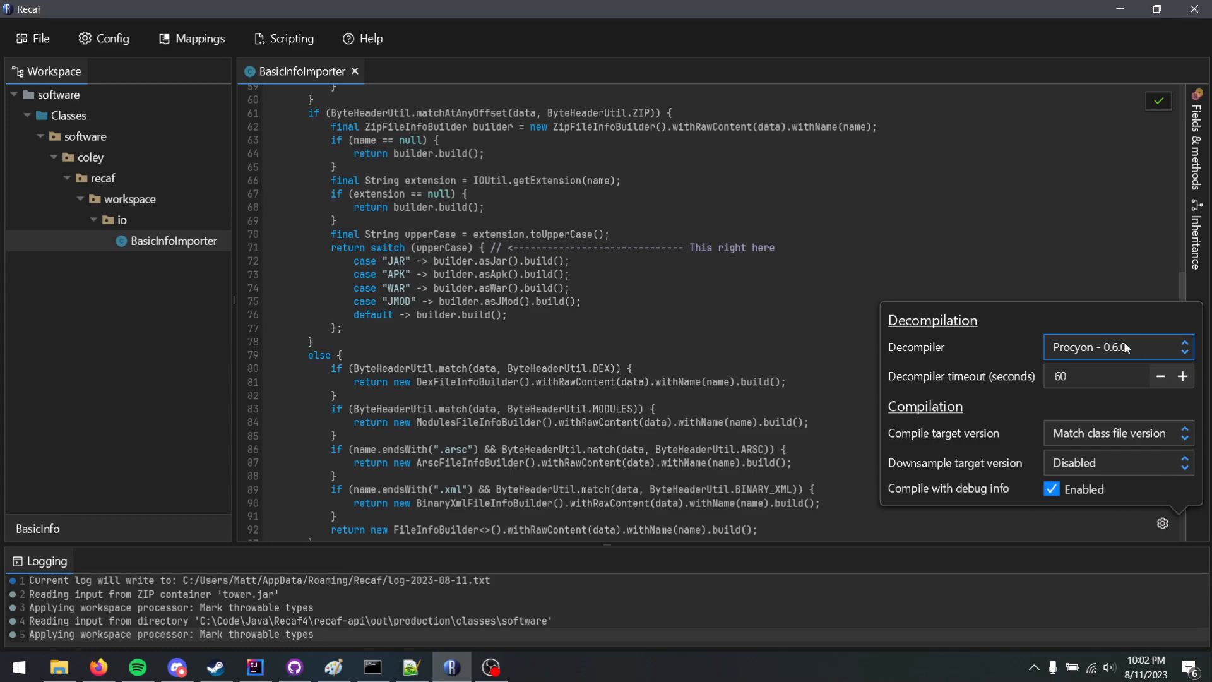
Step: Apply downsample target 8 with CFR so the switch decompiles as a classic statement
left_click(1114, 346)
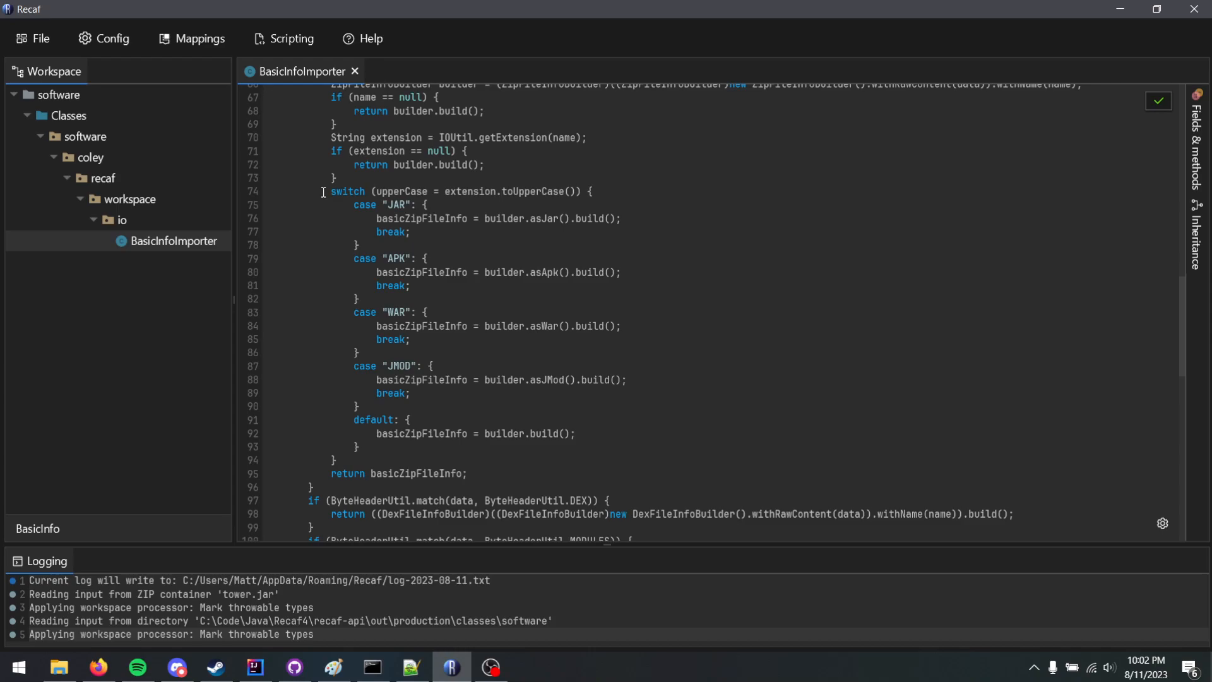
mouse_move(418, 226)
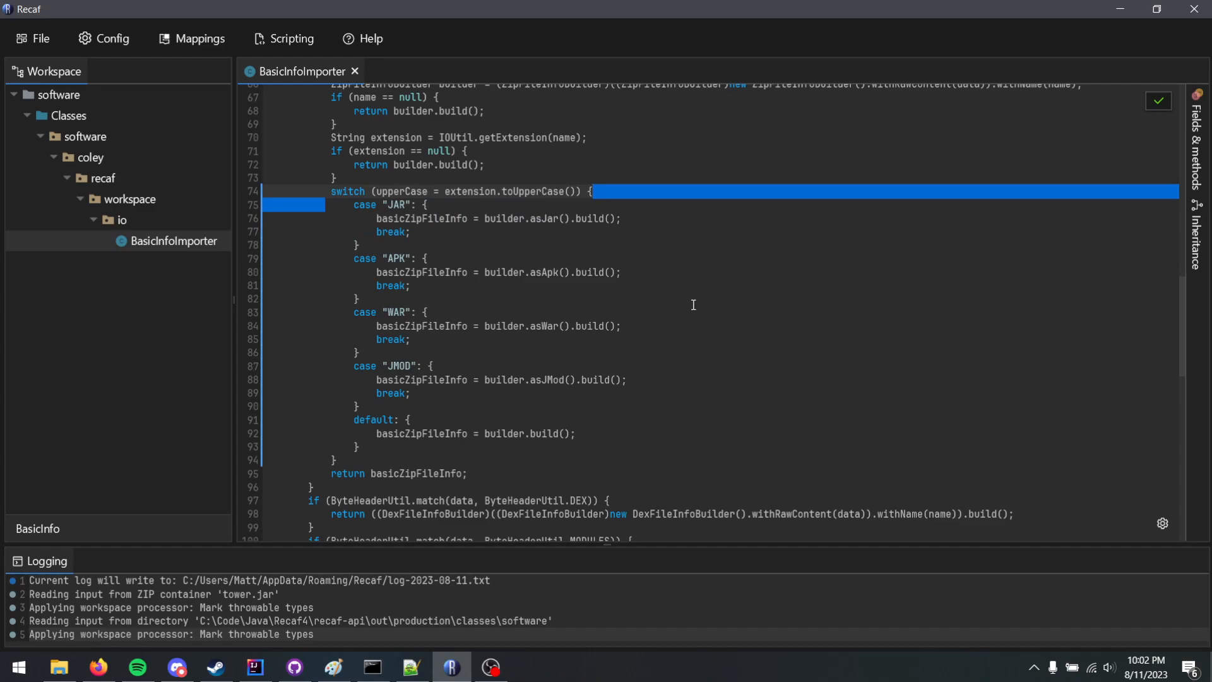
mouse_move(647, 370)
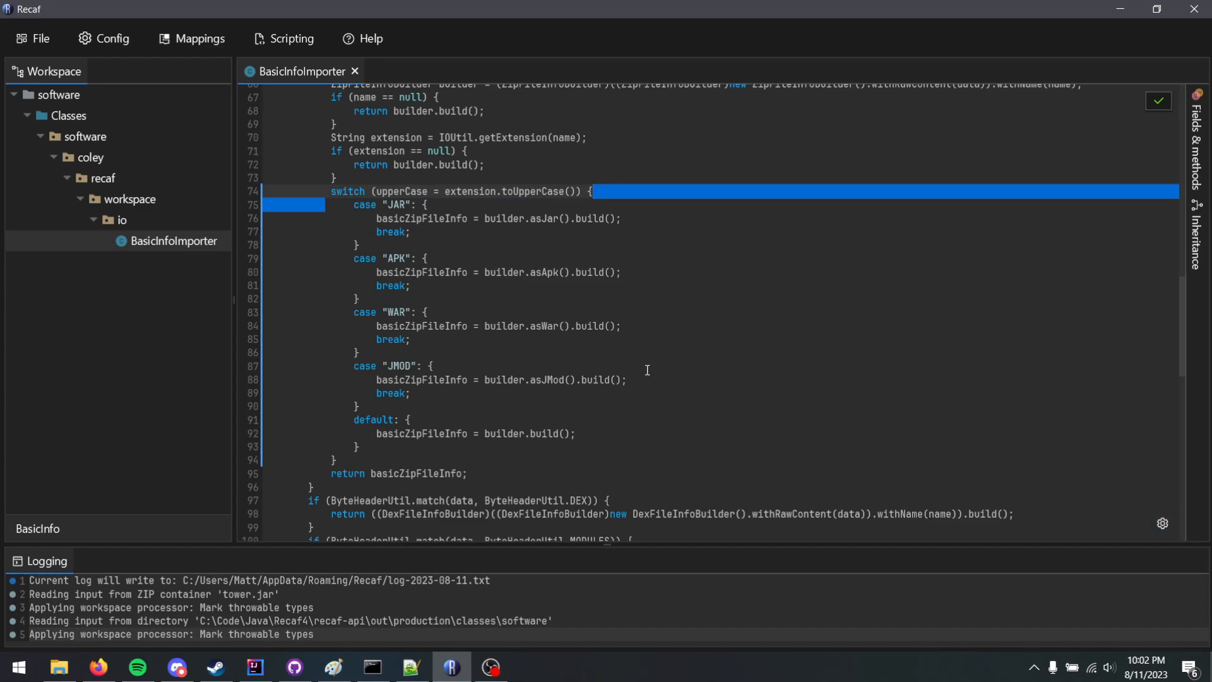
left_click(97, 667)
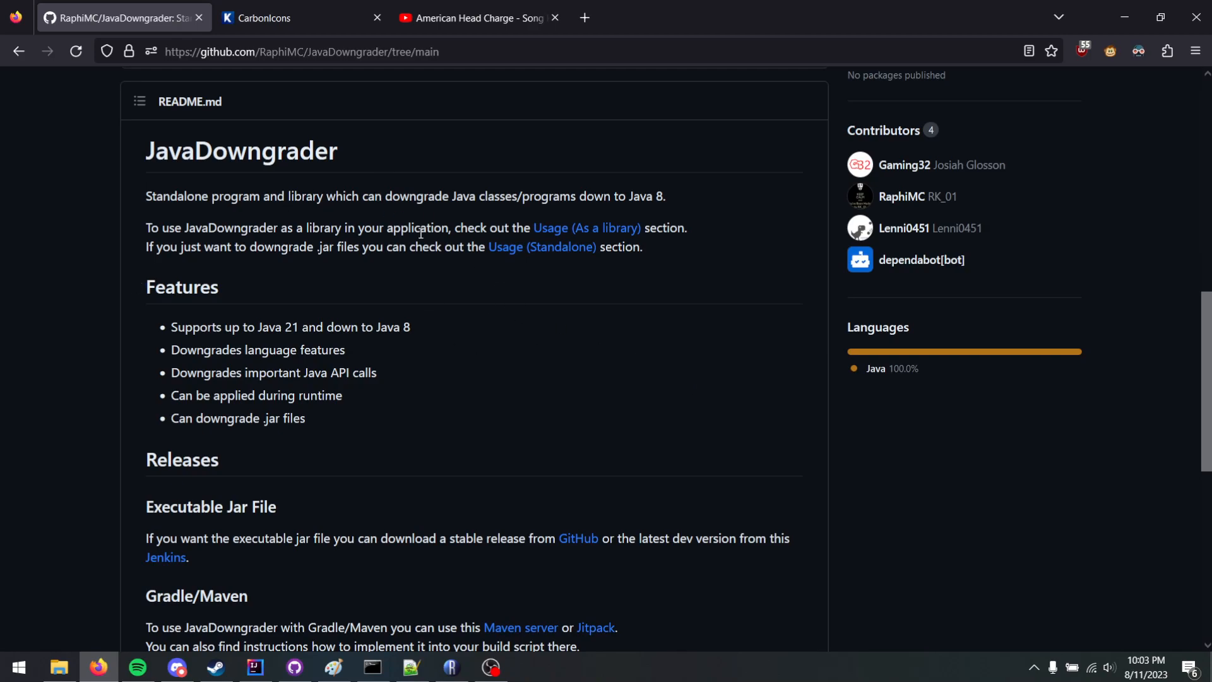
mouse_move(456, 273)
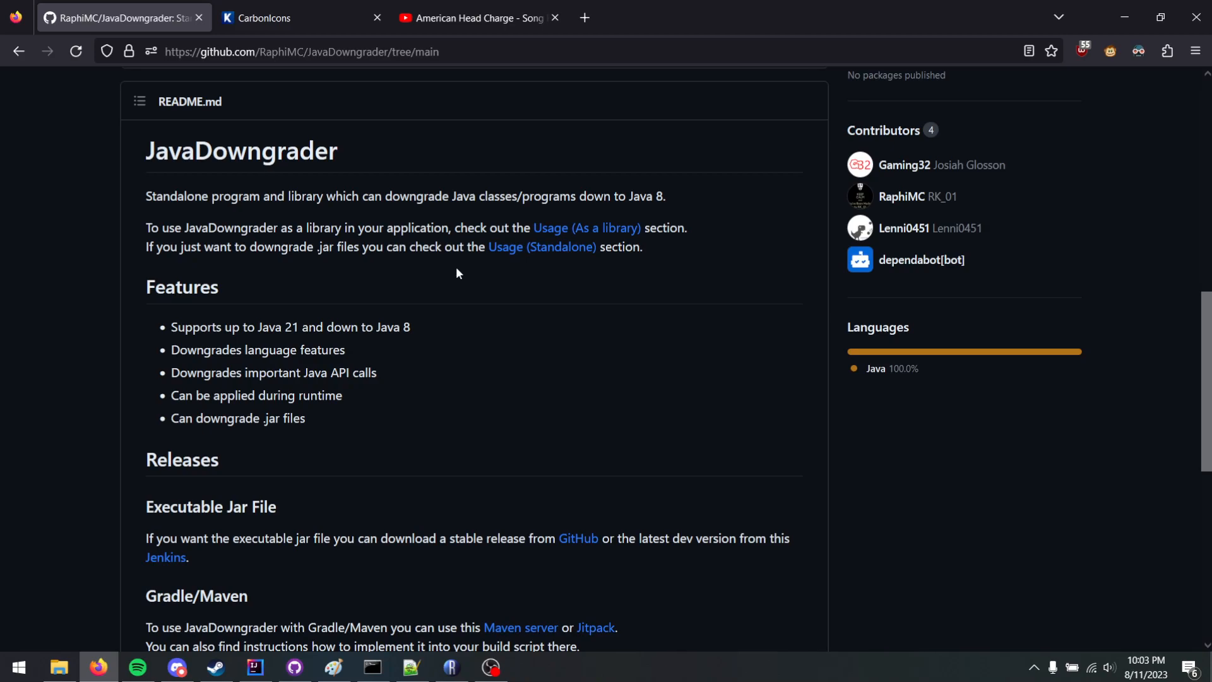
Step: Skim the JavaDowngrader README, then return to the decompiled class in Recaf
scroll("down", 3)
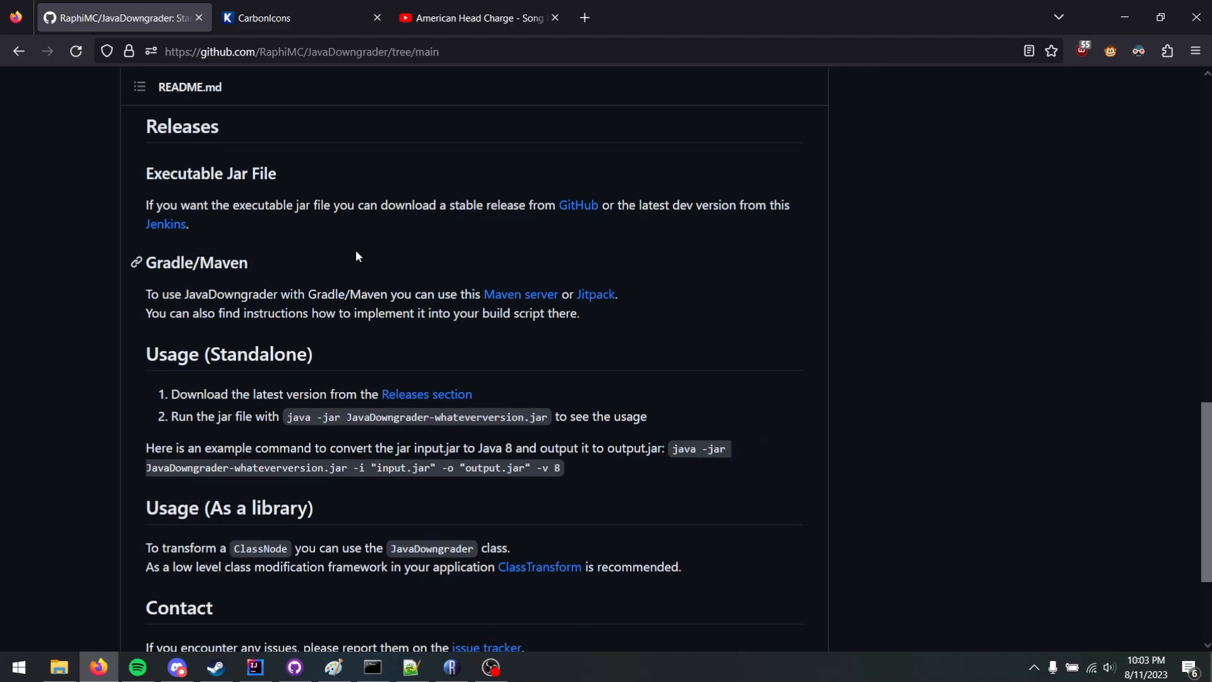
scroll("up", 3)
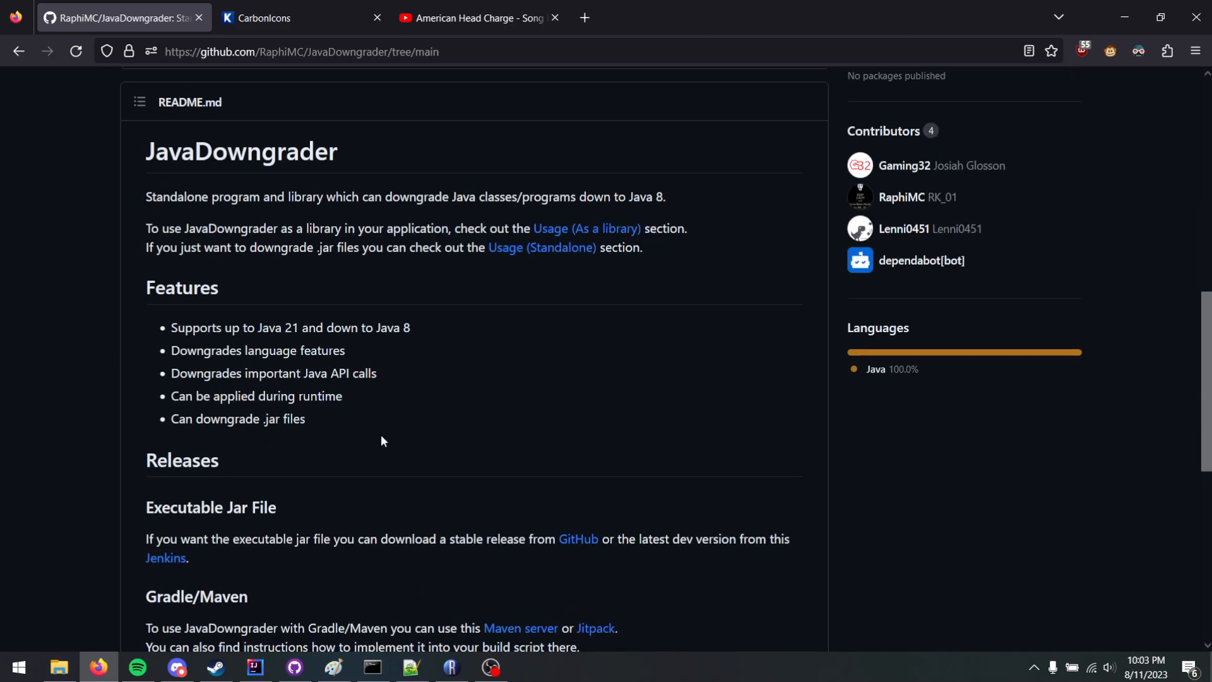
left_click(450, 666)
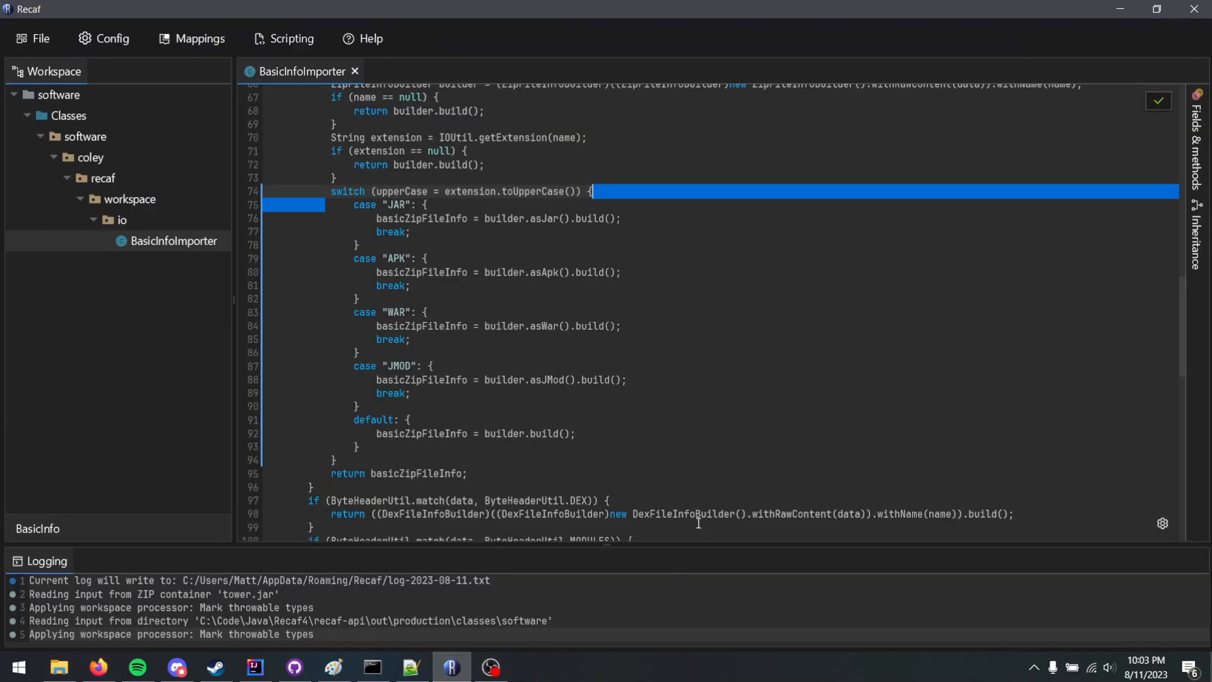
left_click(656, 191)
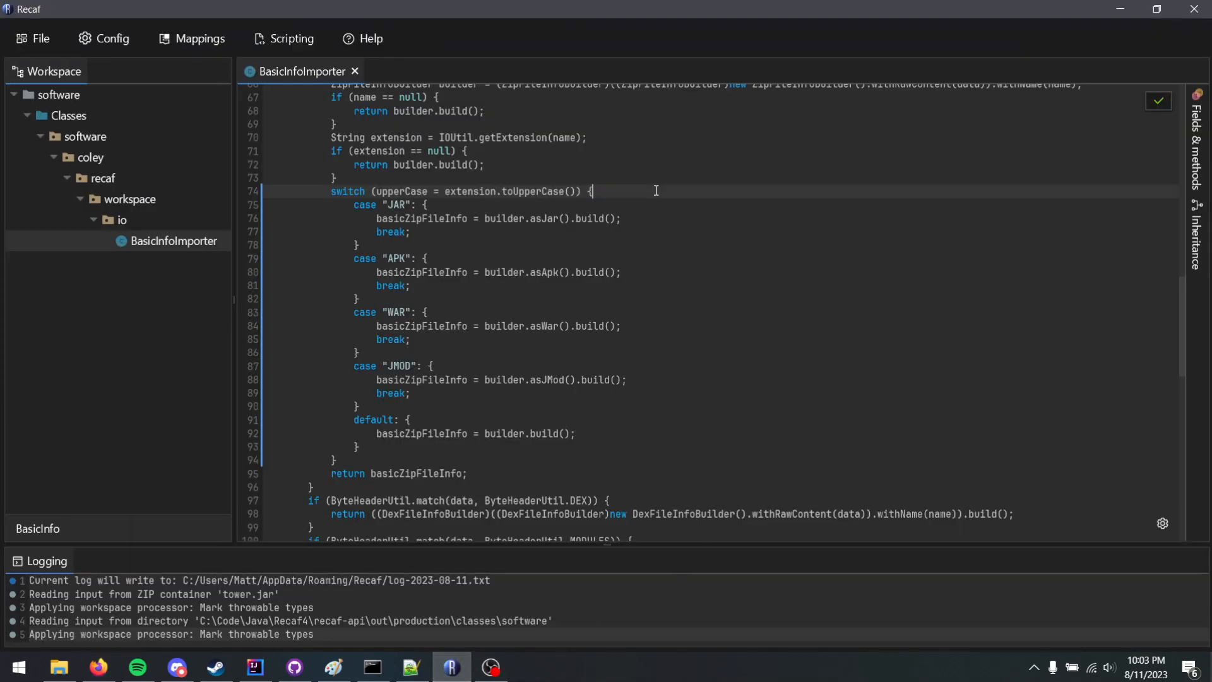